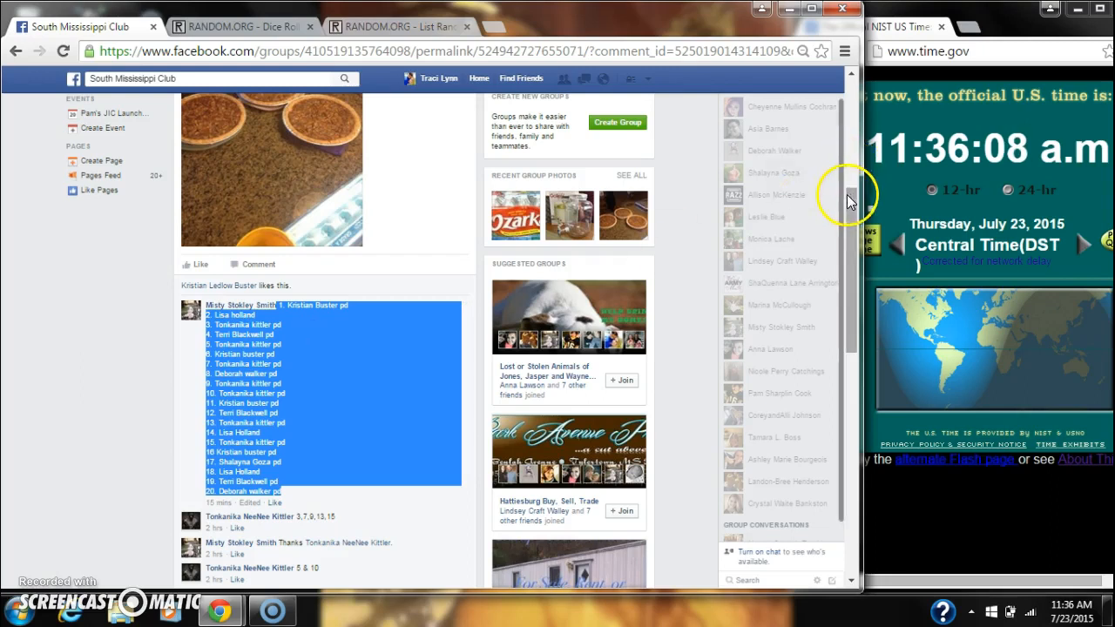
# Leave the Facebook post, roll two dice on RANDOM.ORG for a total of nine, and return to the 20-spot list
pyautogui.scroll(-3)
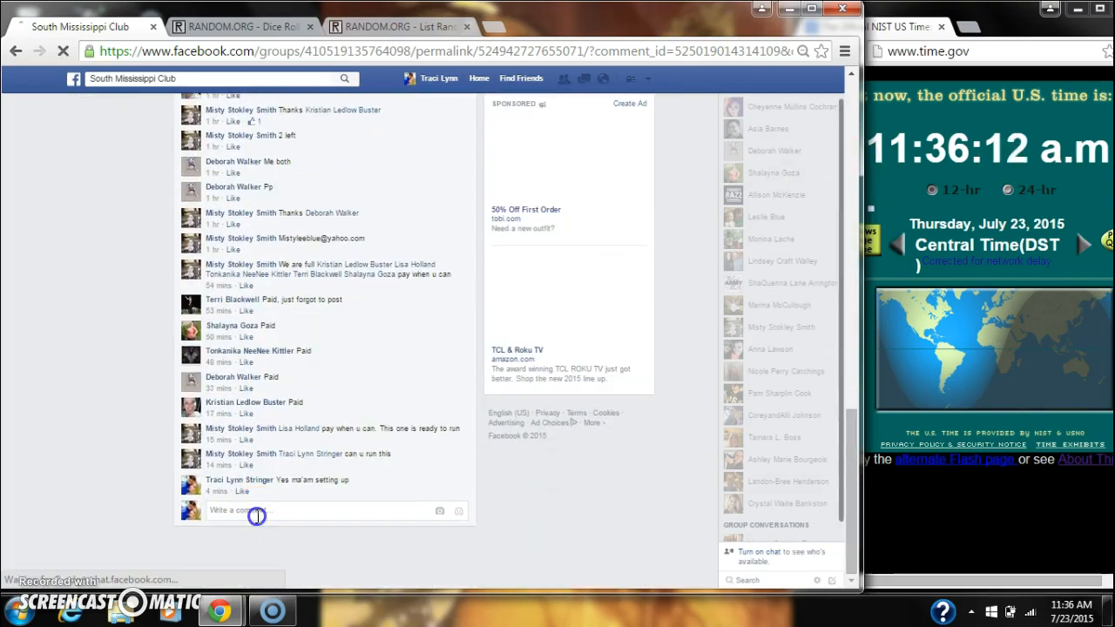
pyautogui.write('live')
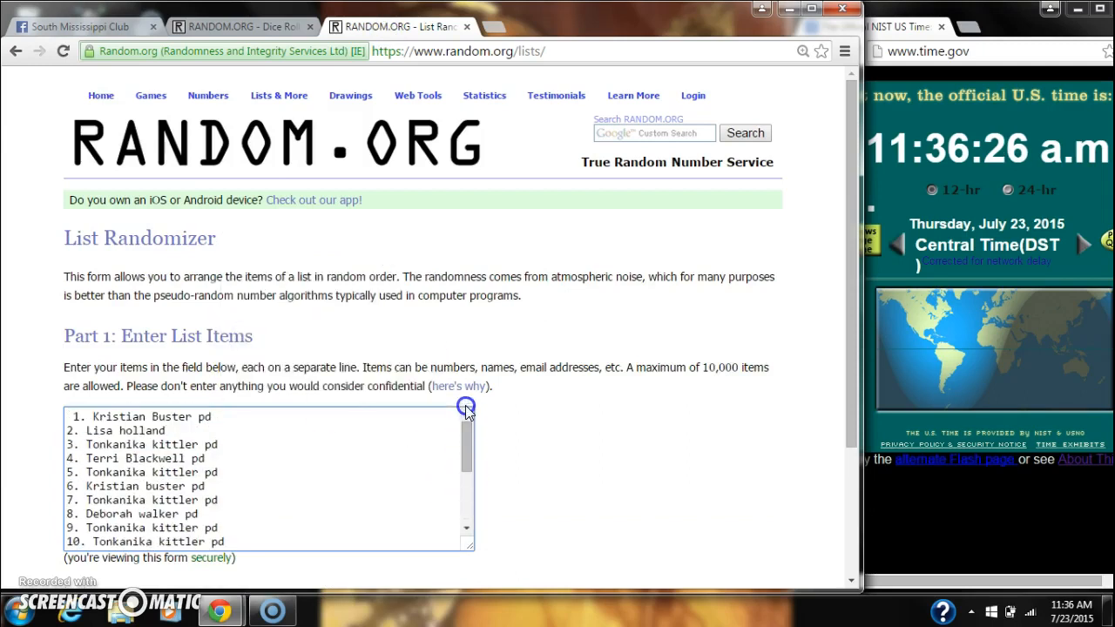
pyautogui.click(244, 21)
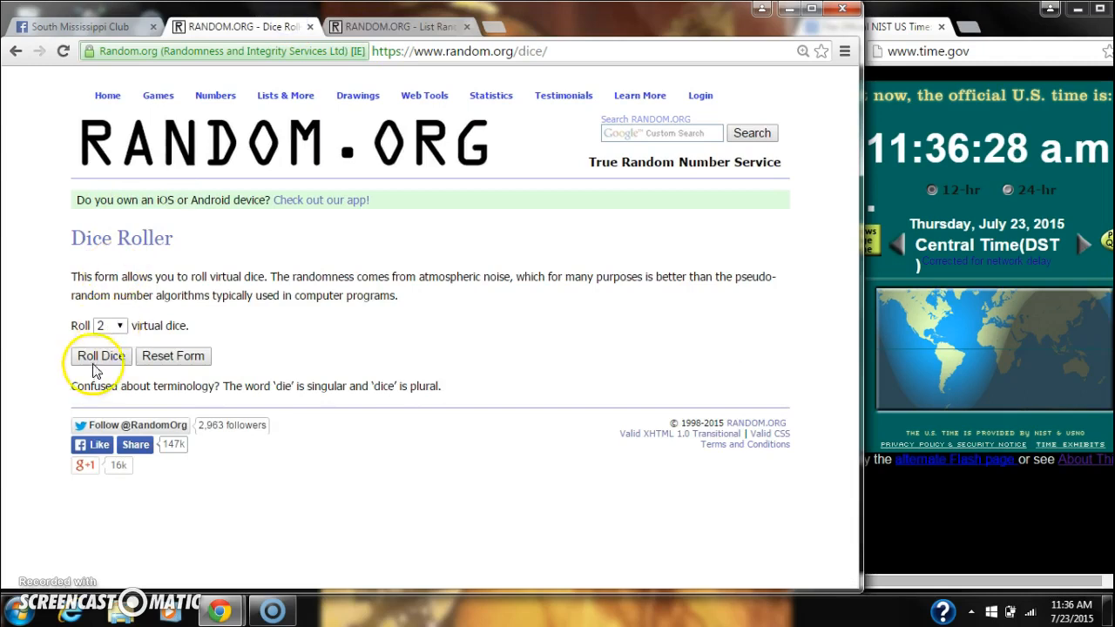
pyautogui.click(98, 357)
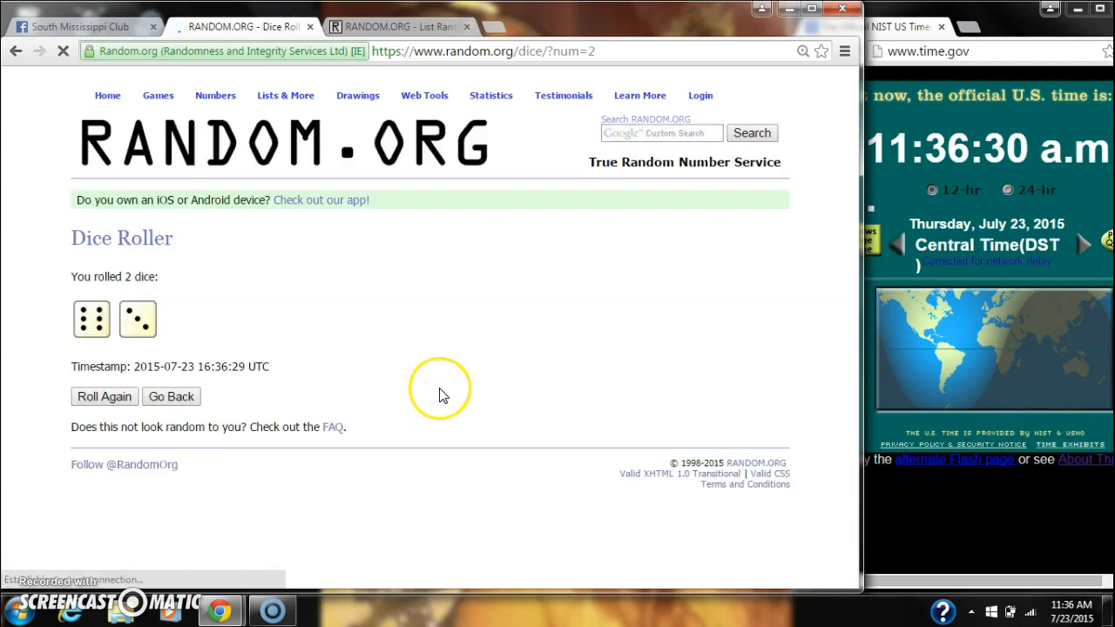
pyautogui.click(431, 26)
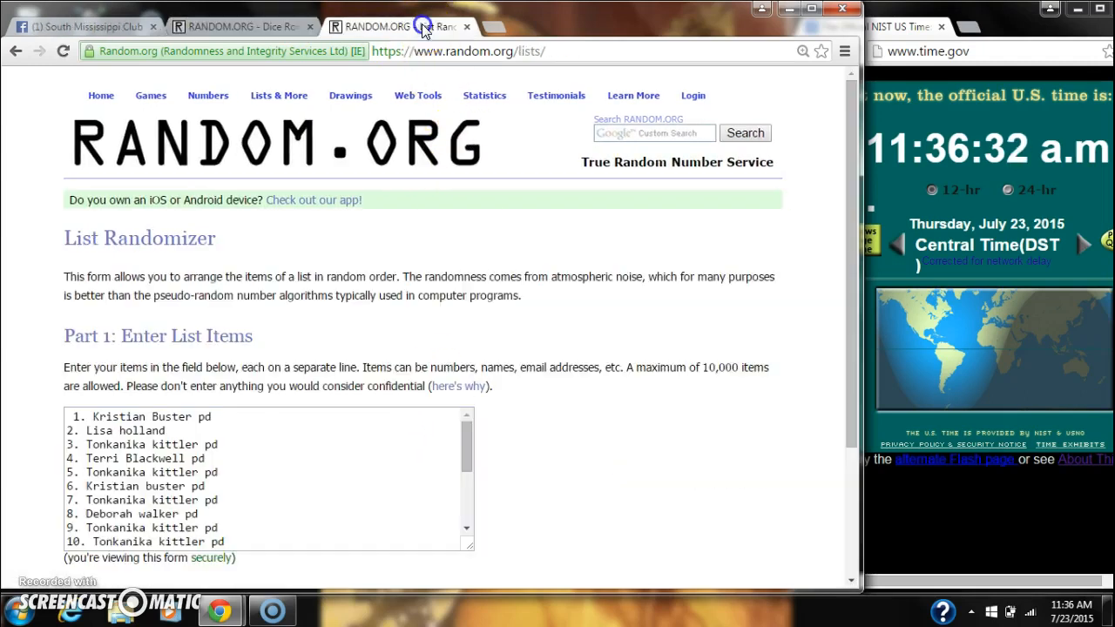
# Randomize the 20-spot list the first four times, checking the timestamp along the way
pyautogui.scroll(-3)
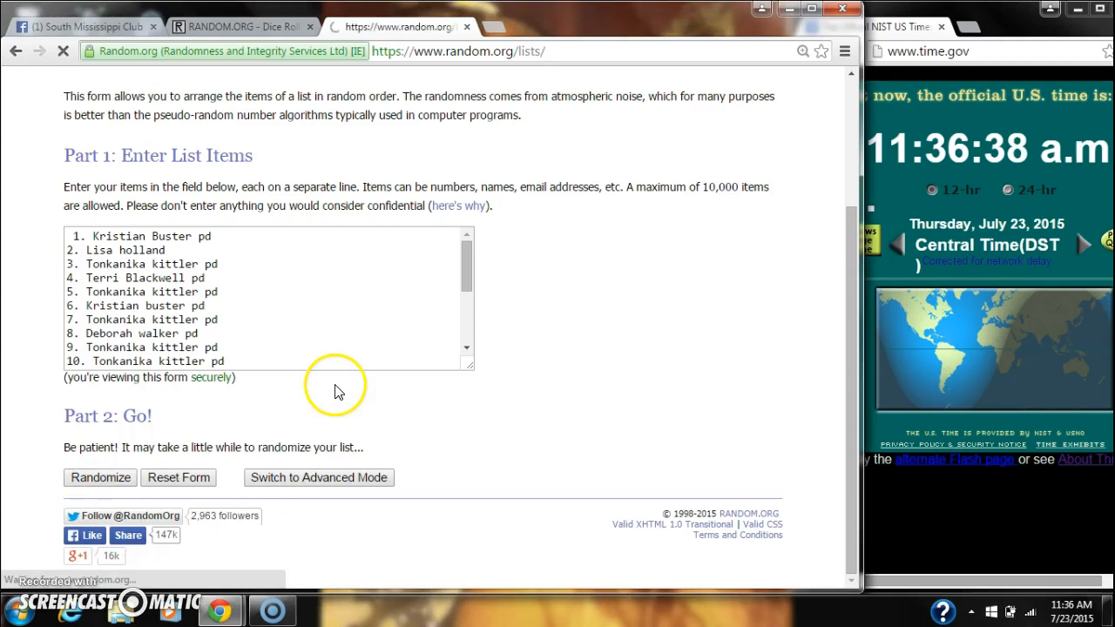
pyautogui.click(99, 477)
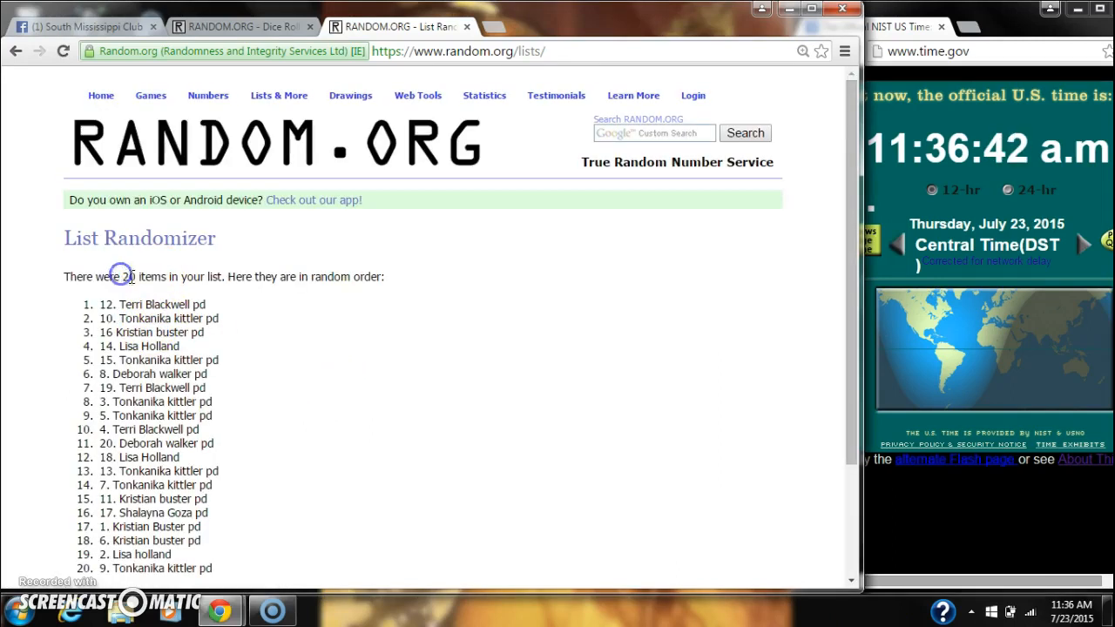
pyautogui.scroll(-3)
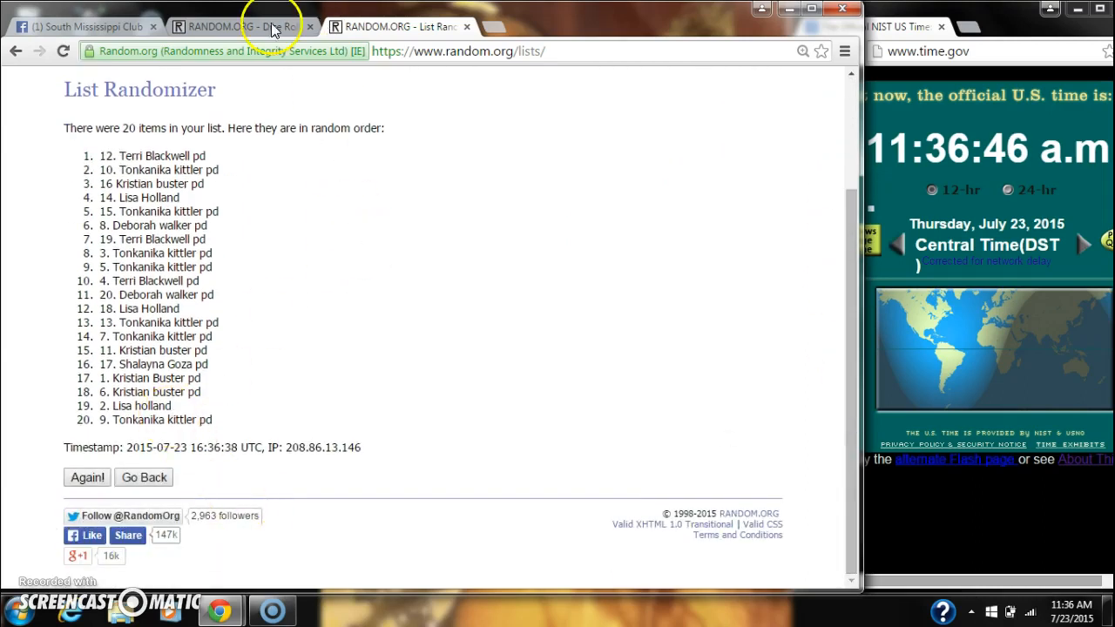
pyautogui.click(244, 25)
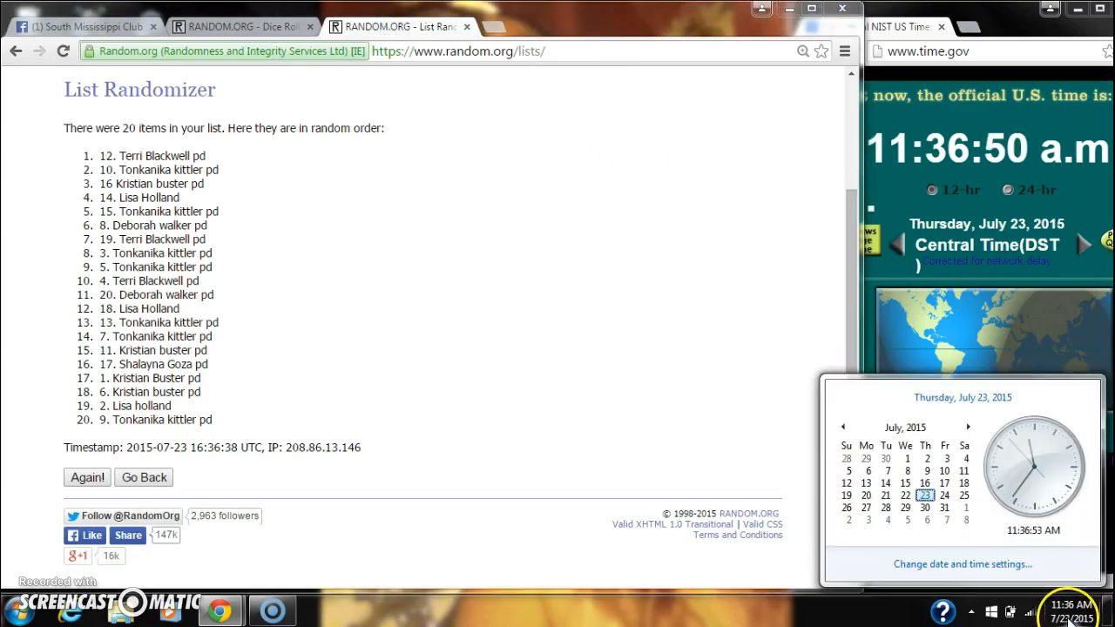
pyautogui.click(85, 477)
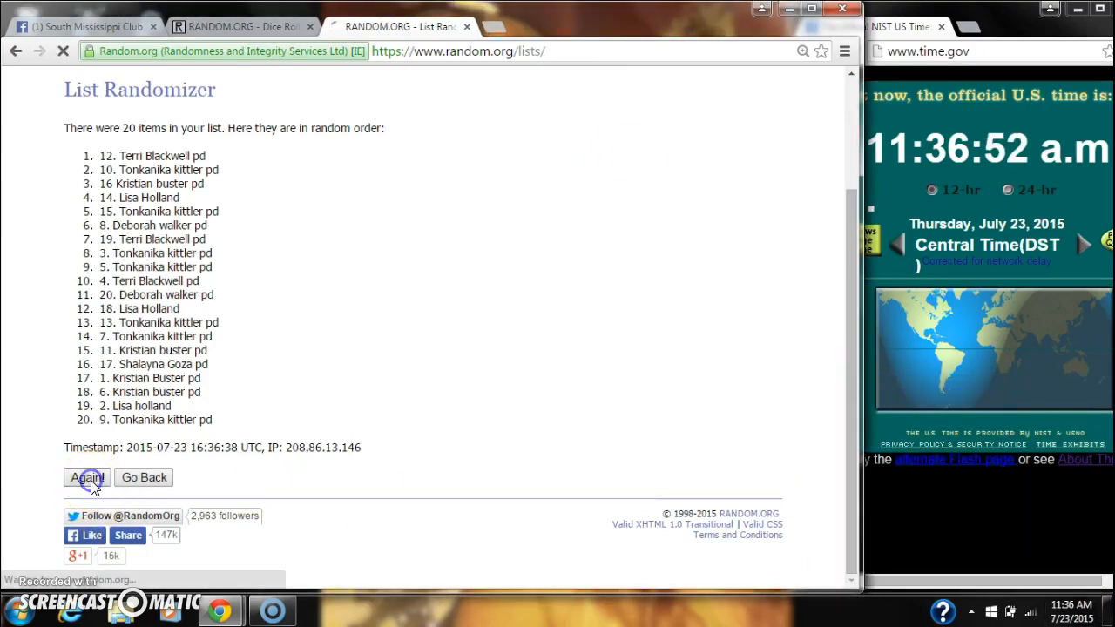
pyautogui.click(86, 476)
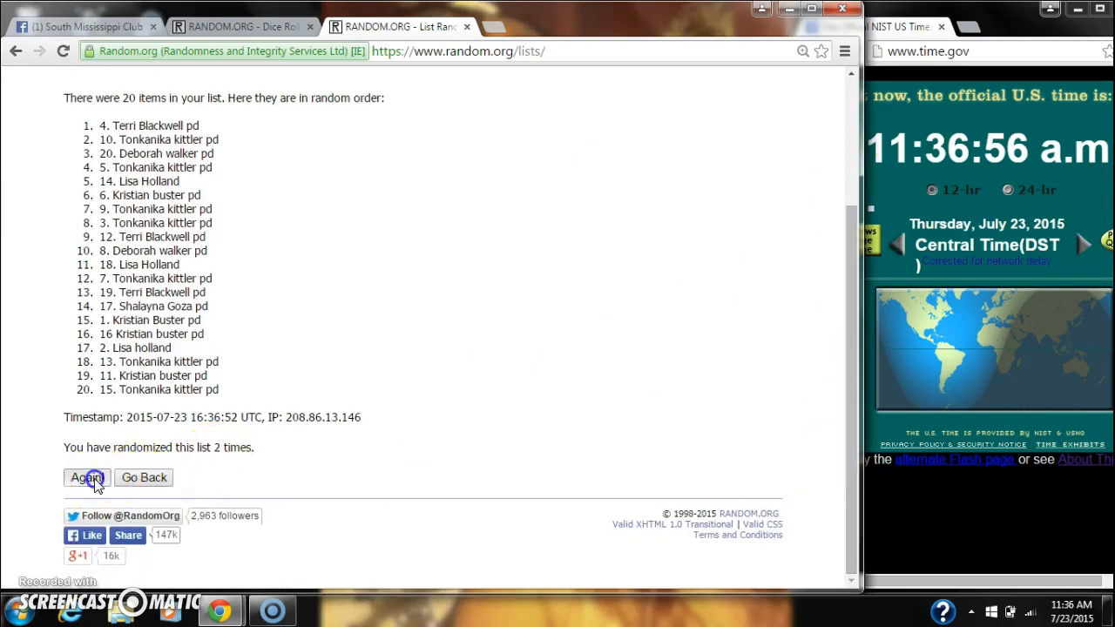
pyautogui.click(86, 478)
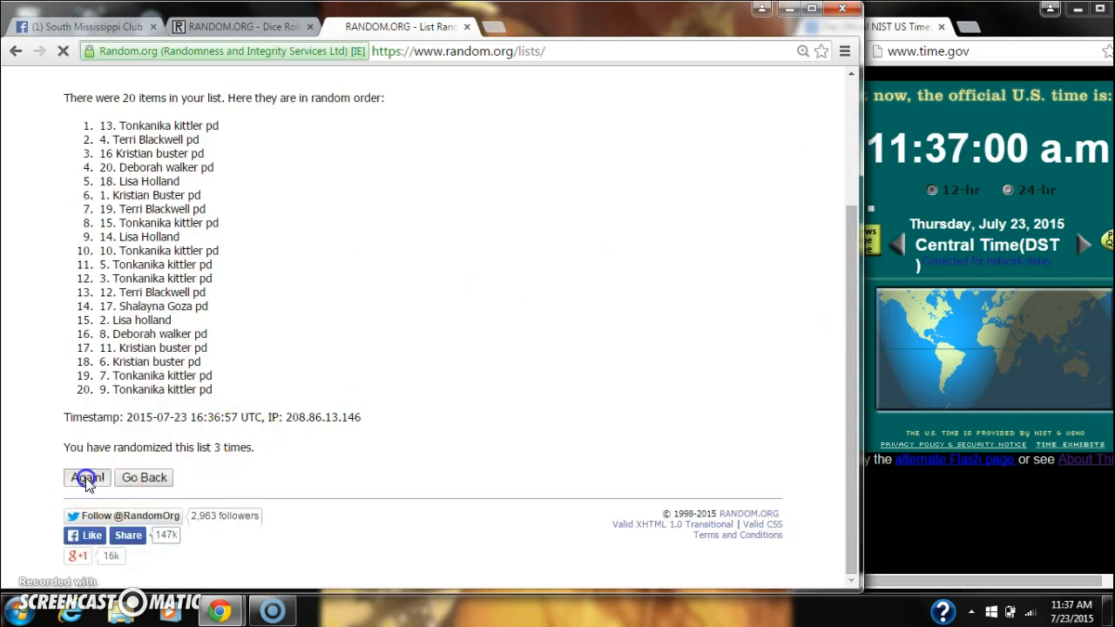
pyautogui.click(86, 477)
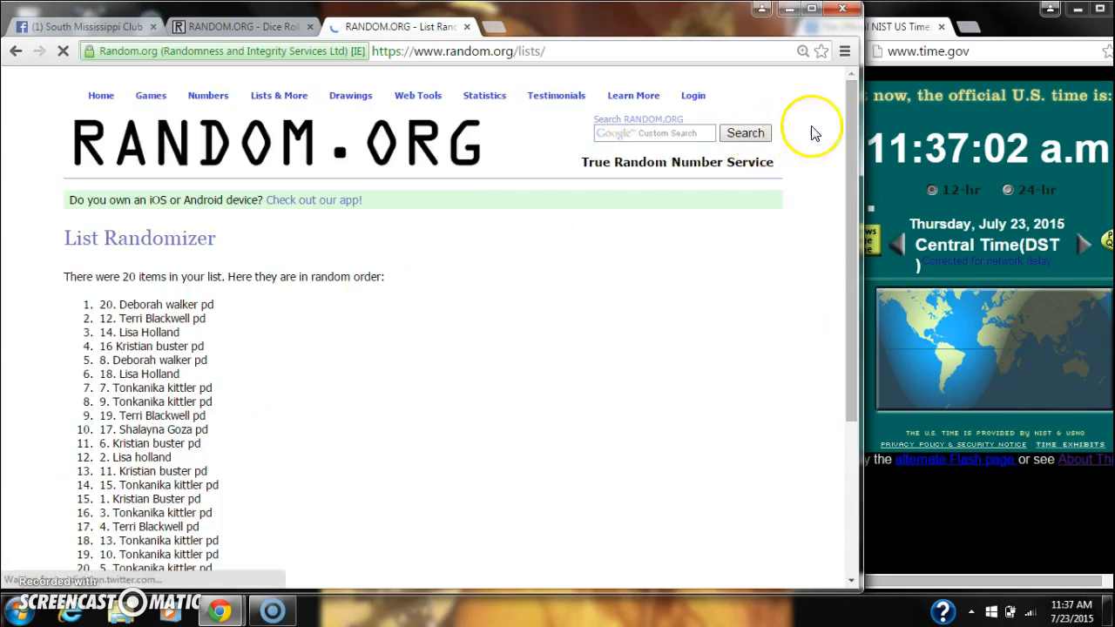
# Reshuffle the list through the eighth randomization and bring back the 6-and-3 dice result
pyautogui.scroll(-3)
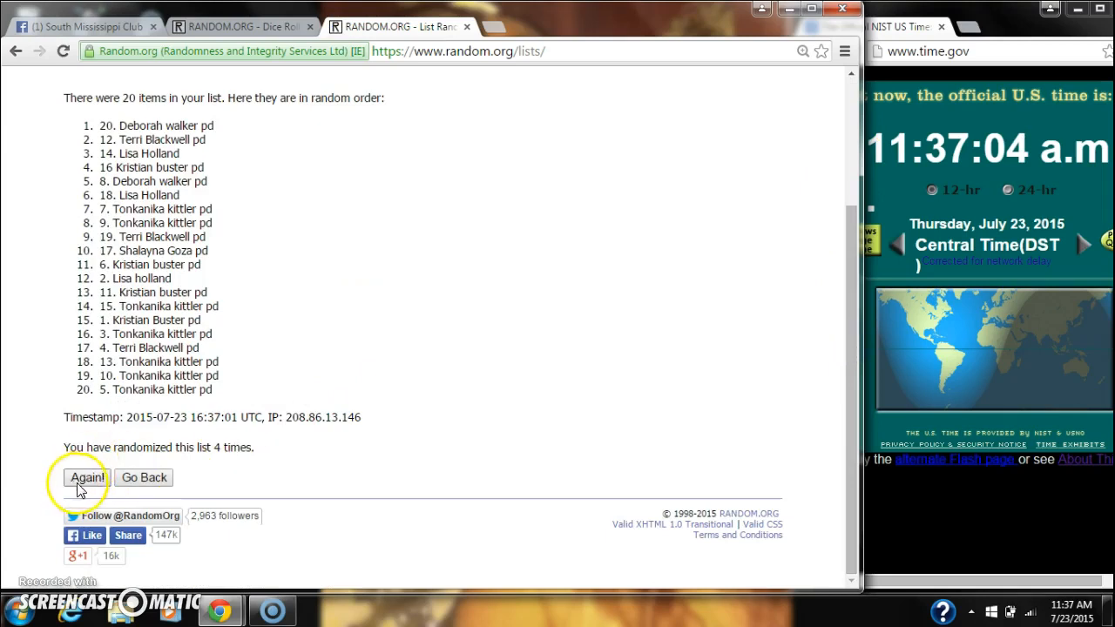
pyautogui.click(68, 477)
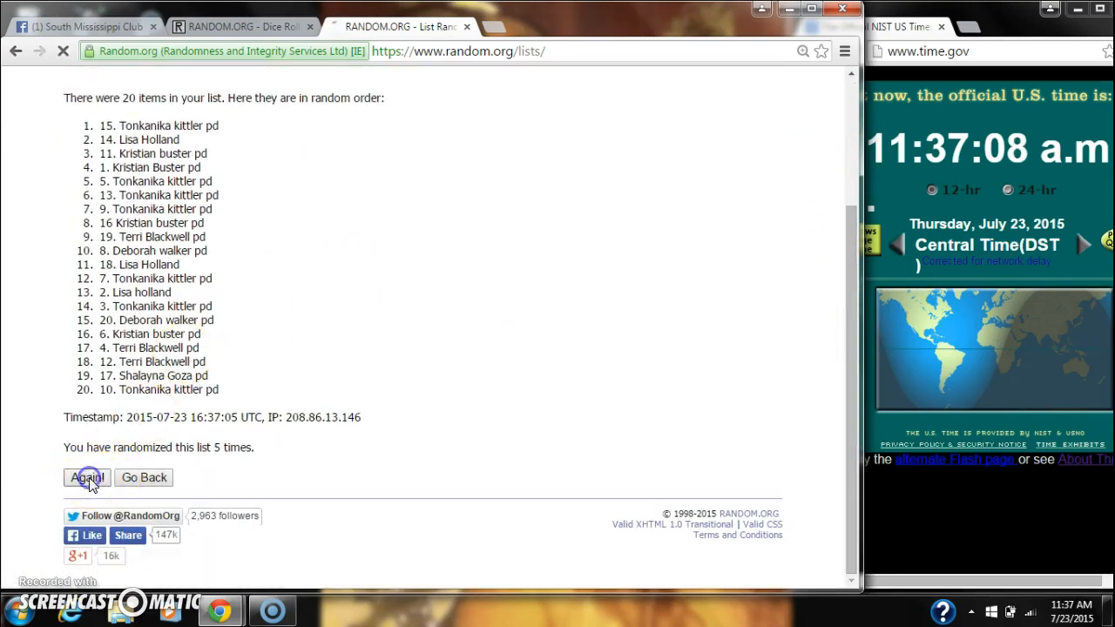
pyautogui.click(87, 478)
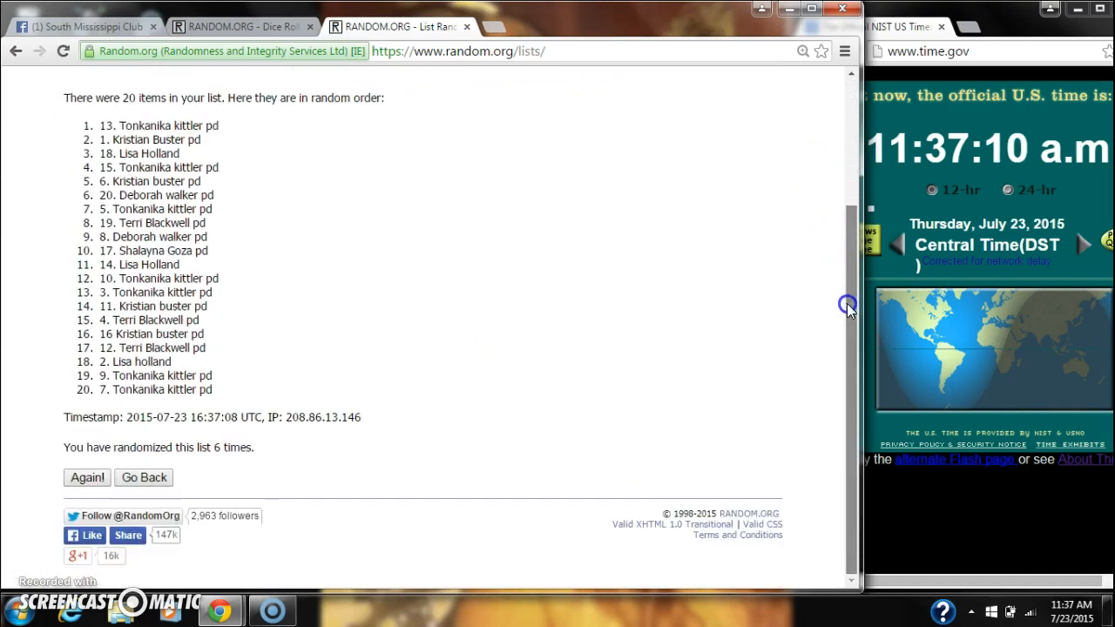
pyautogui.click(86, 477)
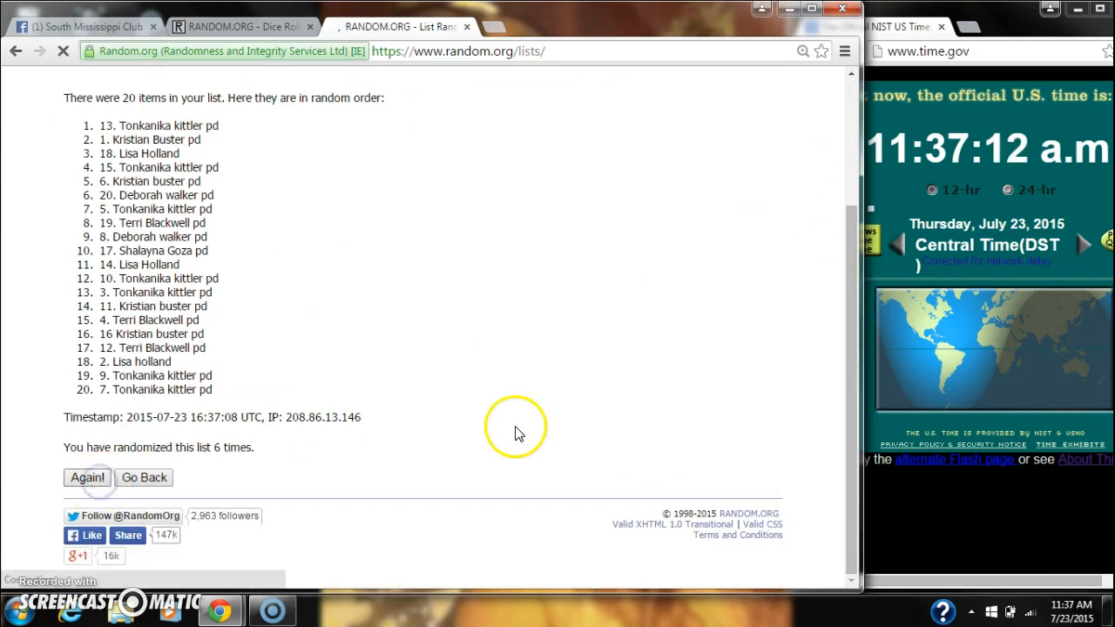
pyautogui.click(86, 477)
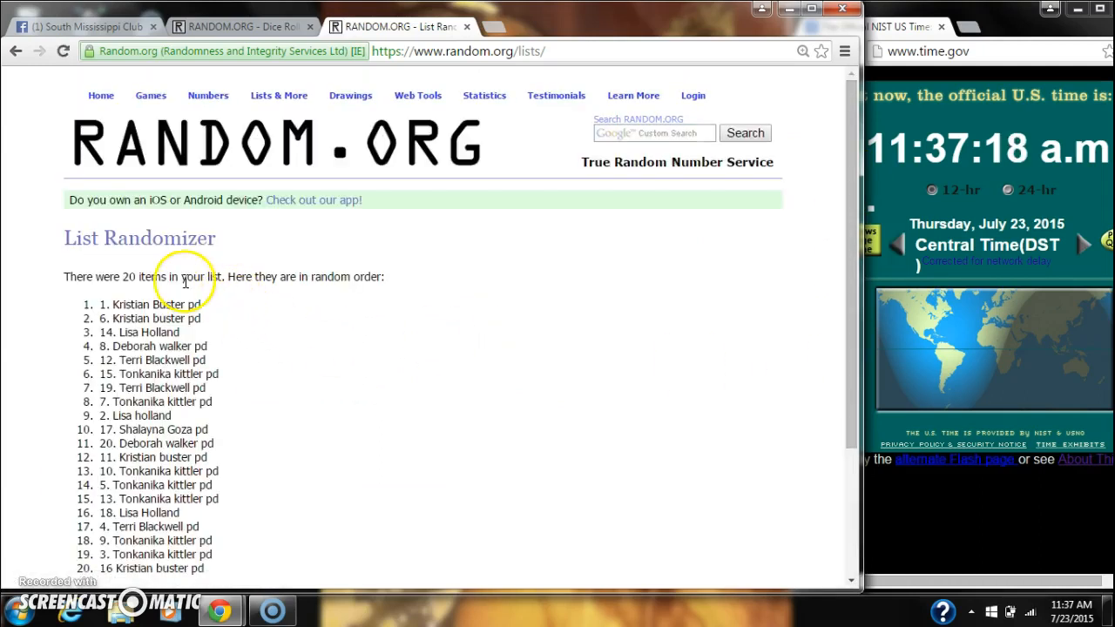
pyautogui.moveTo(714, 279)
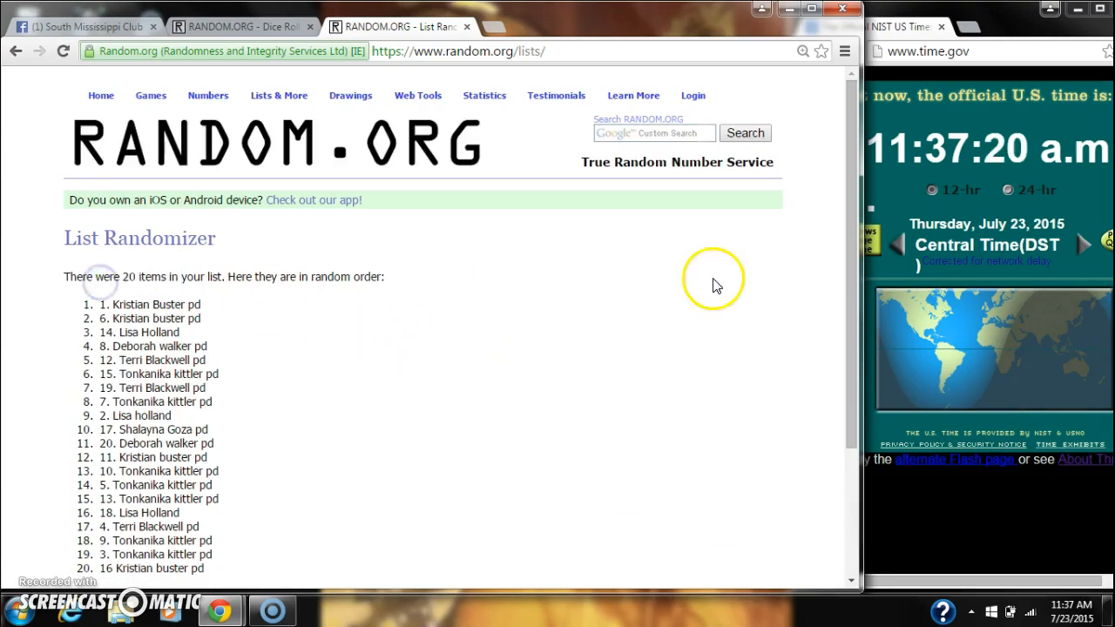
pyautogui.scroll(-3)
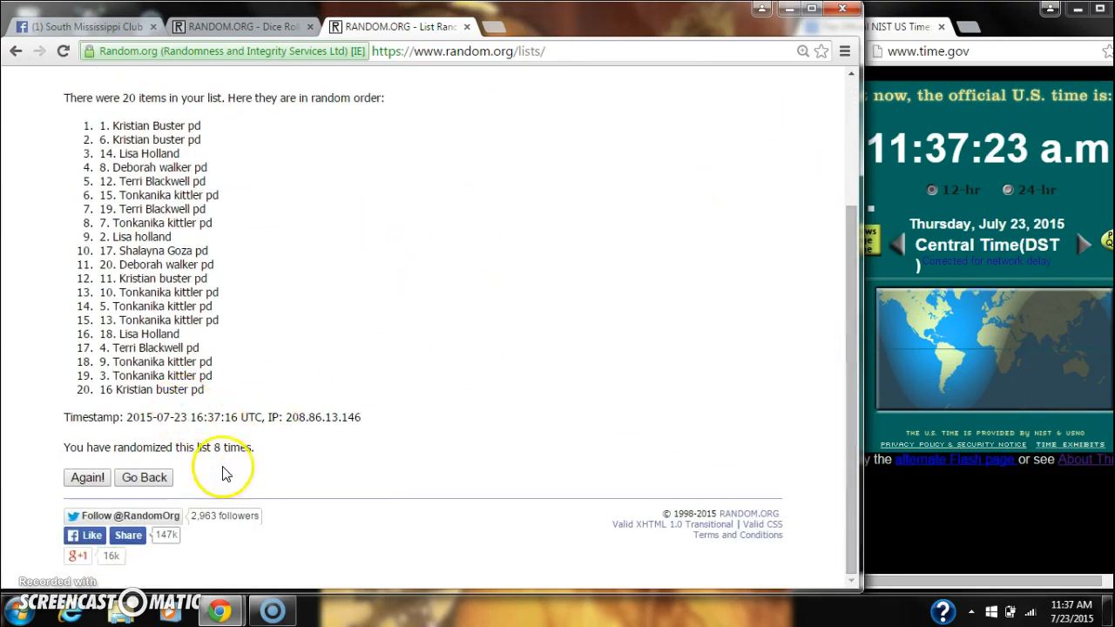
pyautogui.moveTo(481, 289)
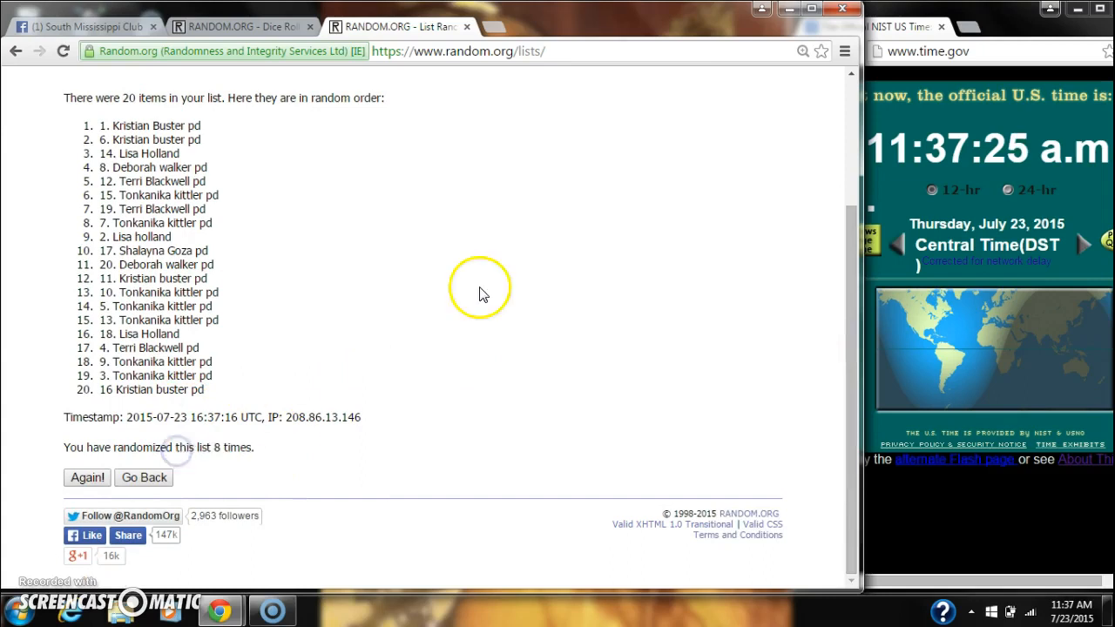
pyautogui.click(253, 26)
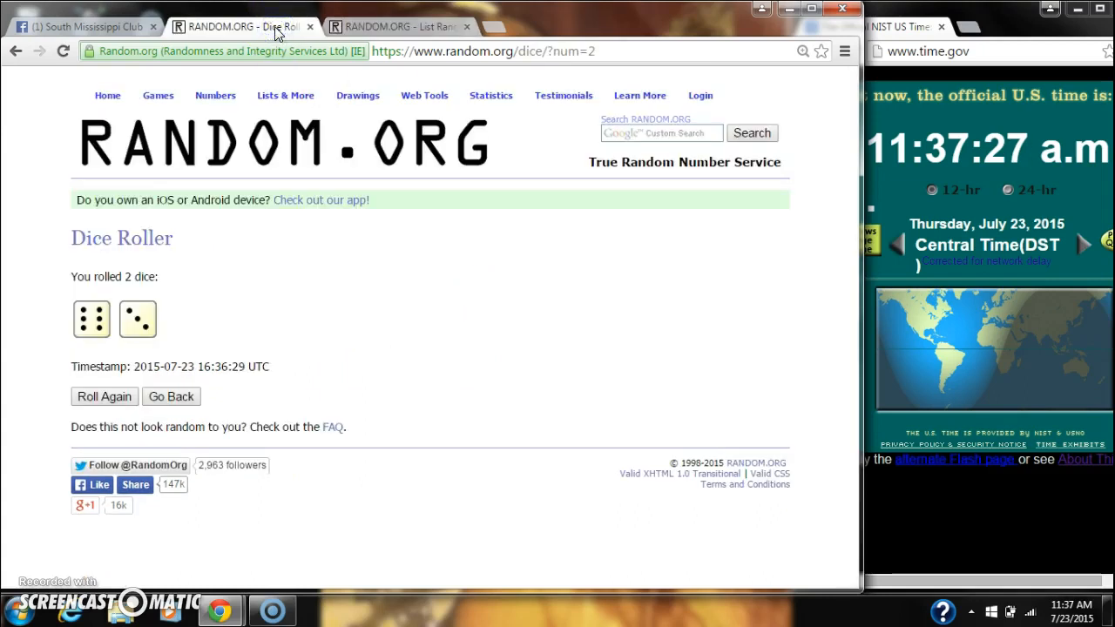
pyautogui.click(422, 25)
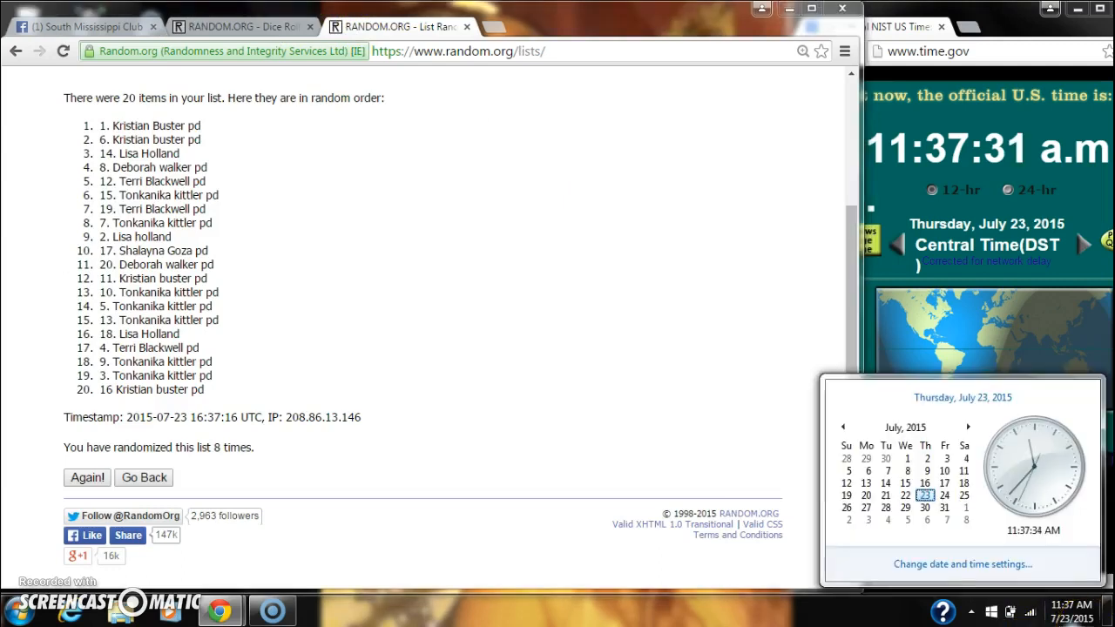
pyautogui.click(85, 477)
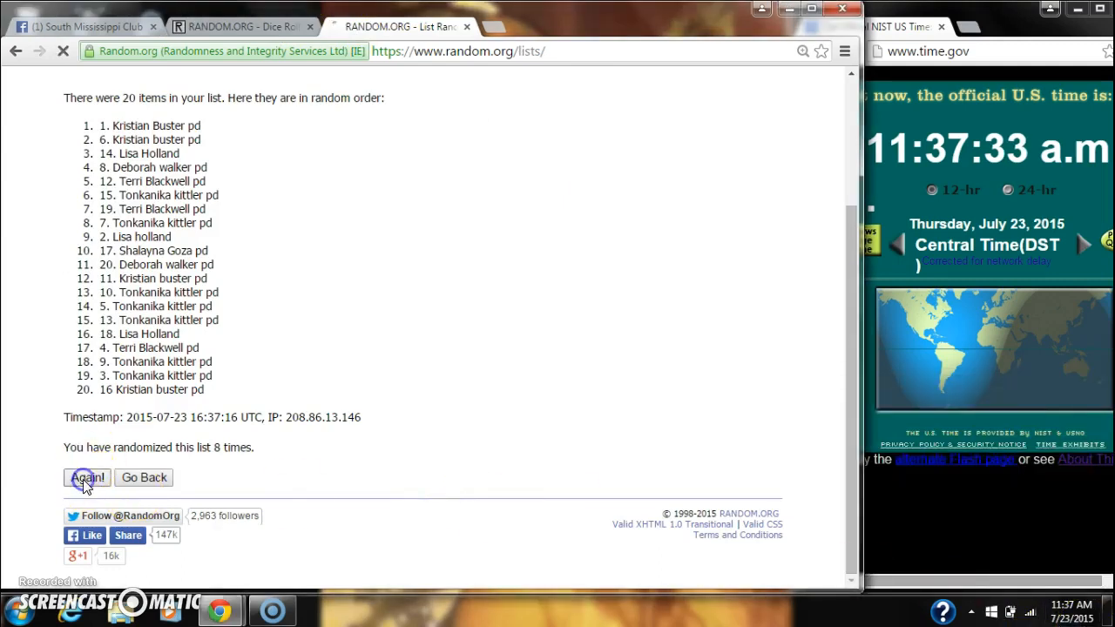
pyautogui.click(86, 477)
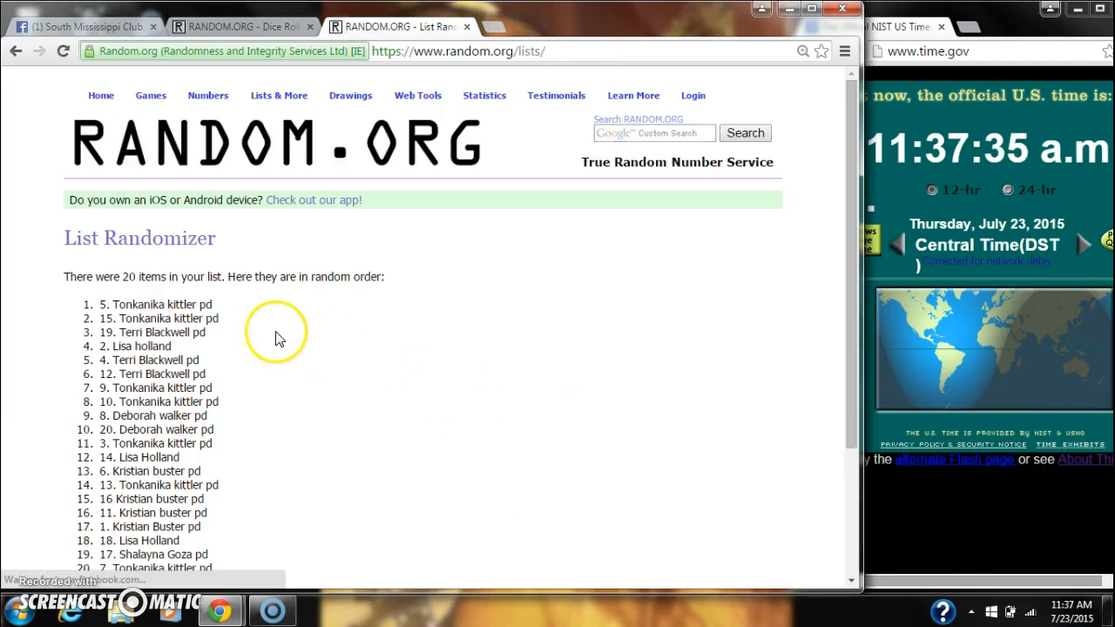
pyautogui.doubleClick(156, 304)
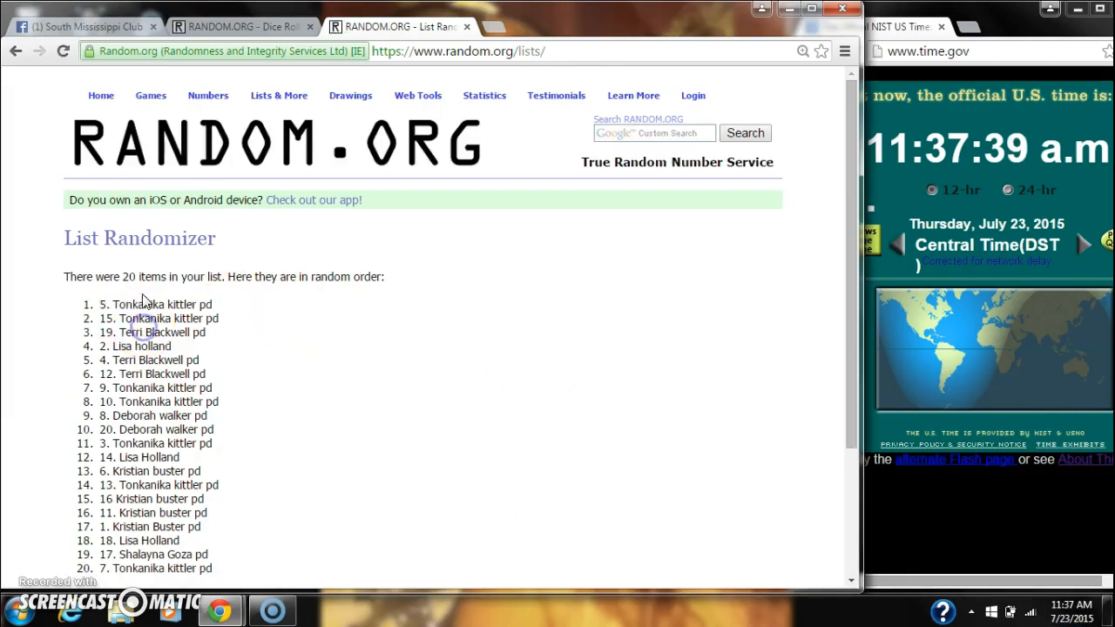
pyautogui.moveTo(364, 320)
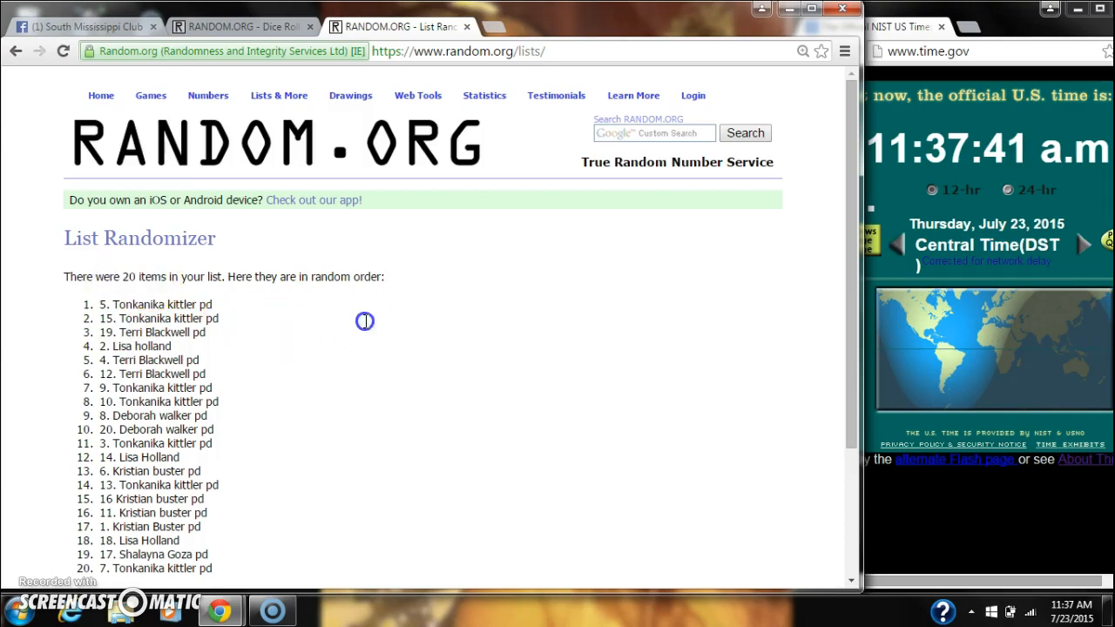
pyautogui.scroll(-3)
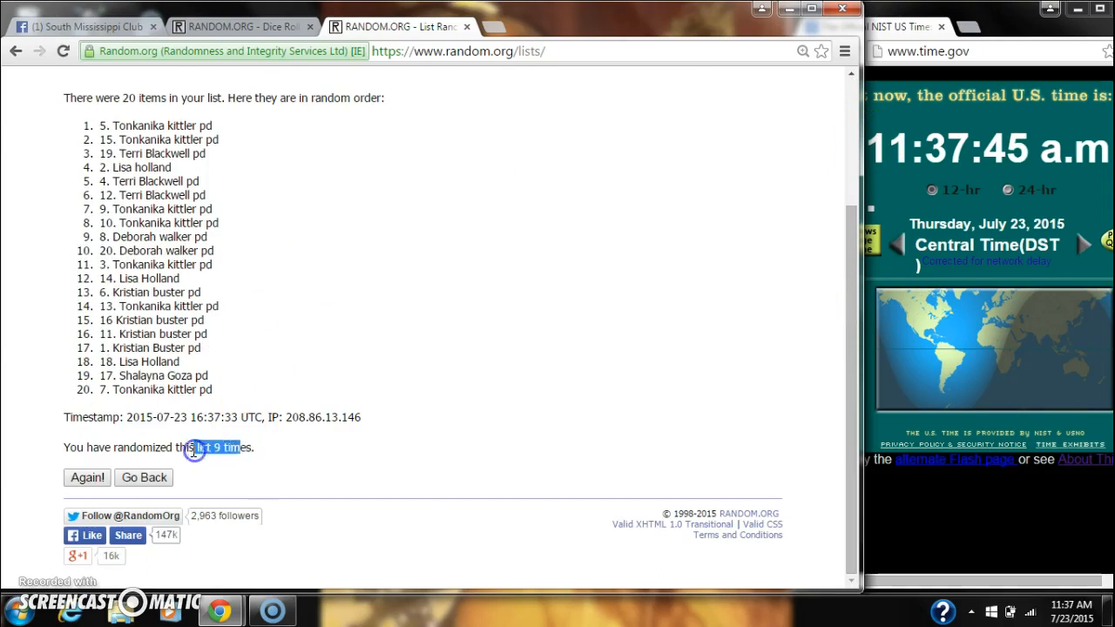
pyautogui.click(244, 26)
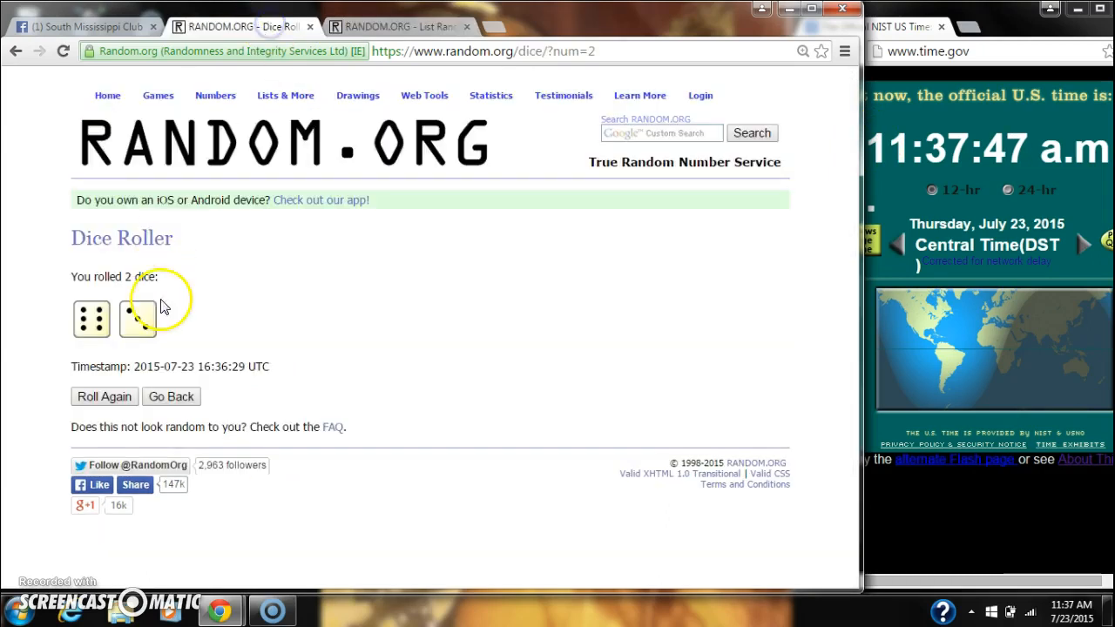
# Comment 'done' in the Facebook group thread and return to the ninth-randomized list
pyautogui.click(87, 26)
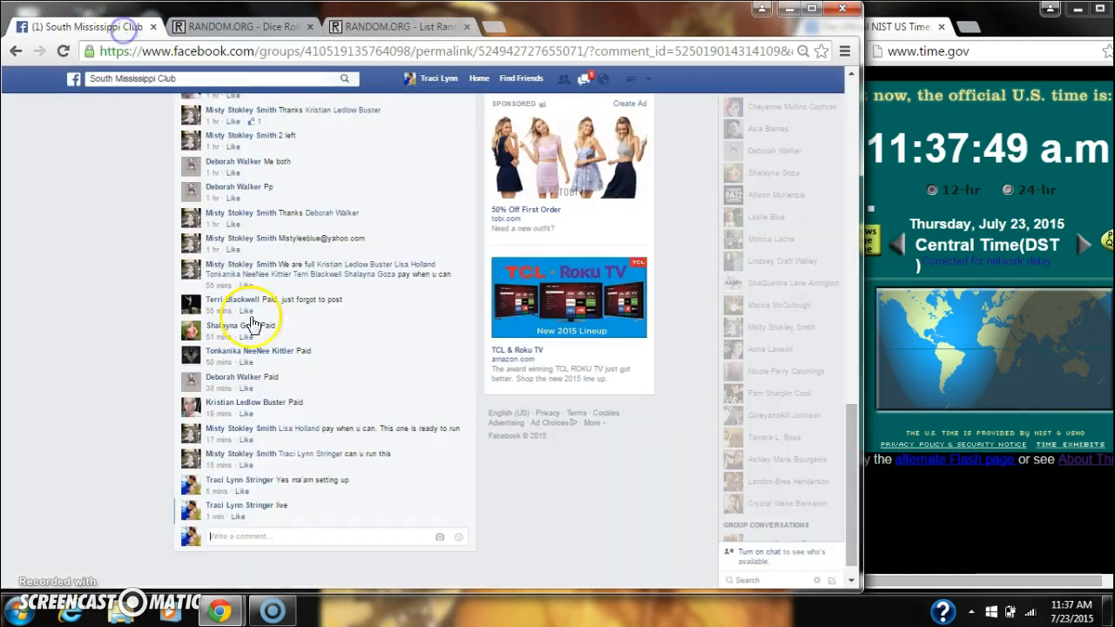
pyautogui.write('done')
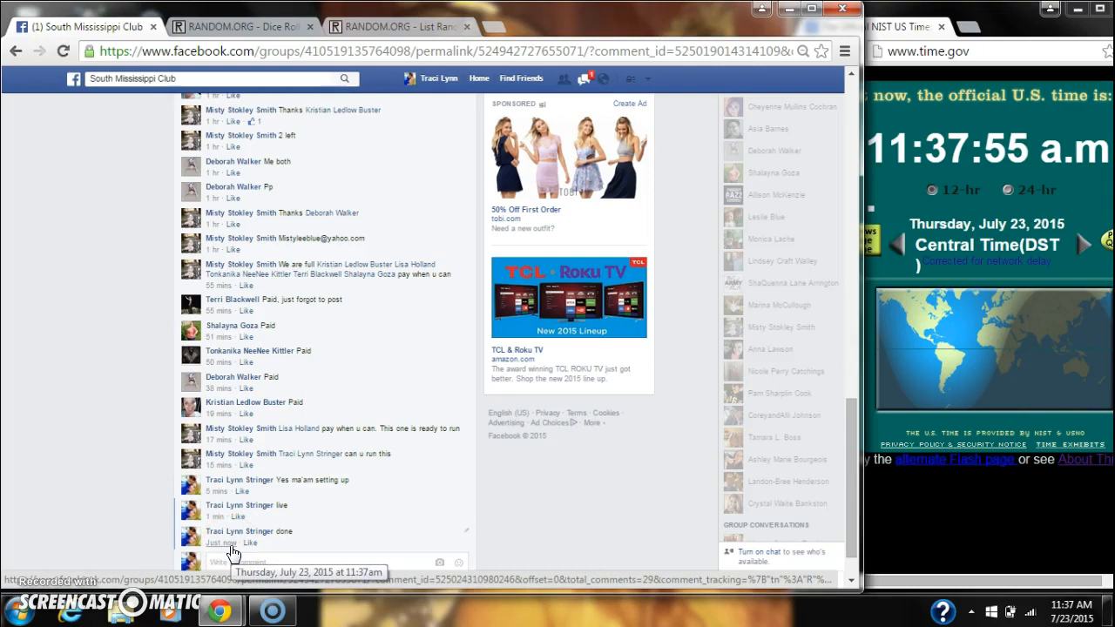
pyautogui.click(1092, 604)
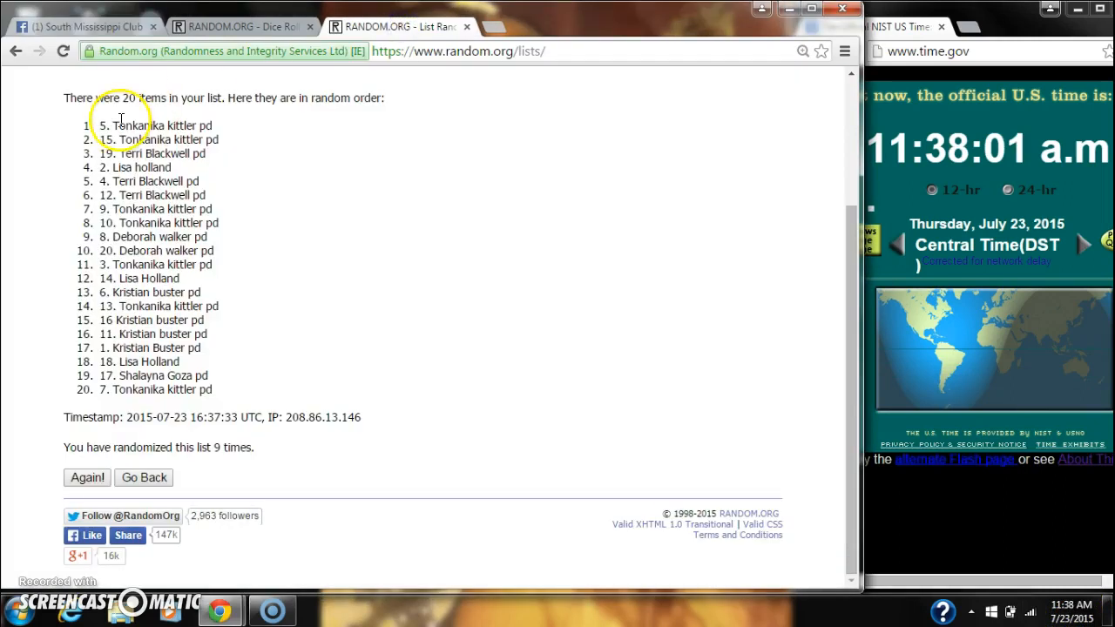
pyautogui.moveTo(96, 573)
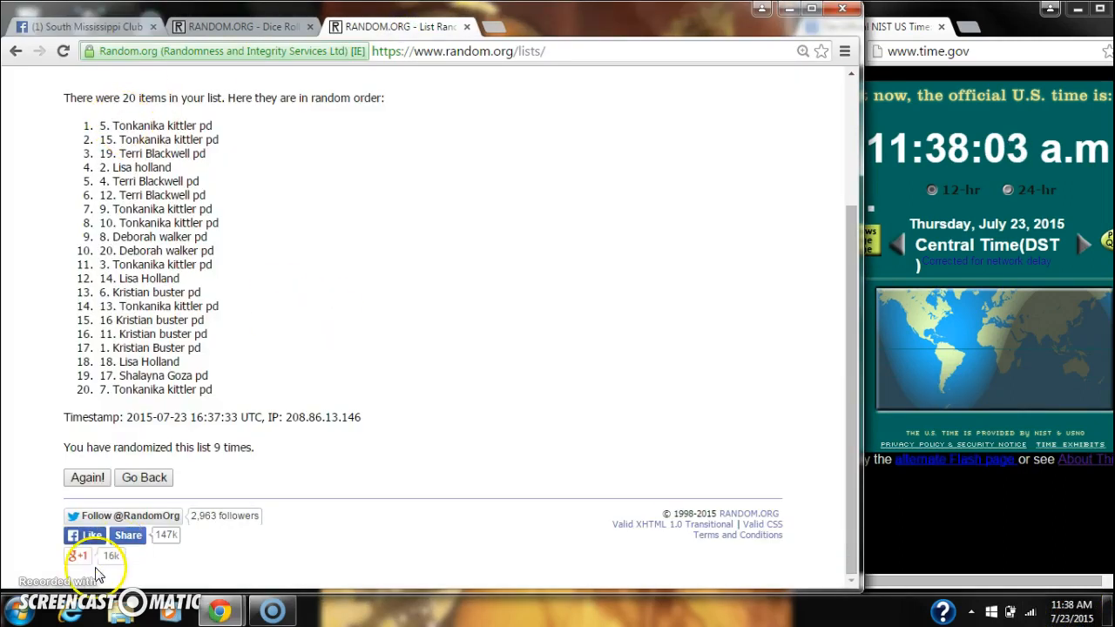